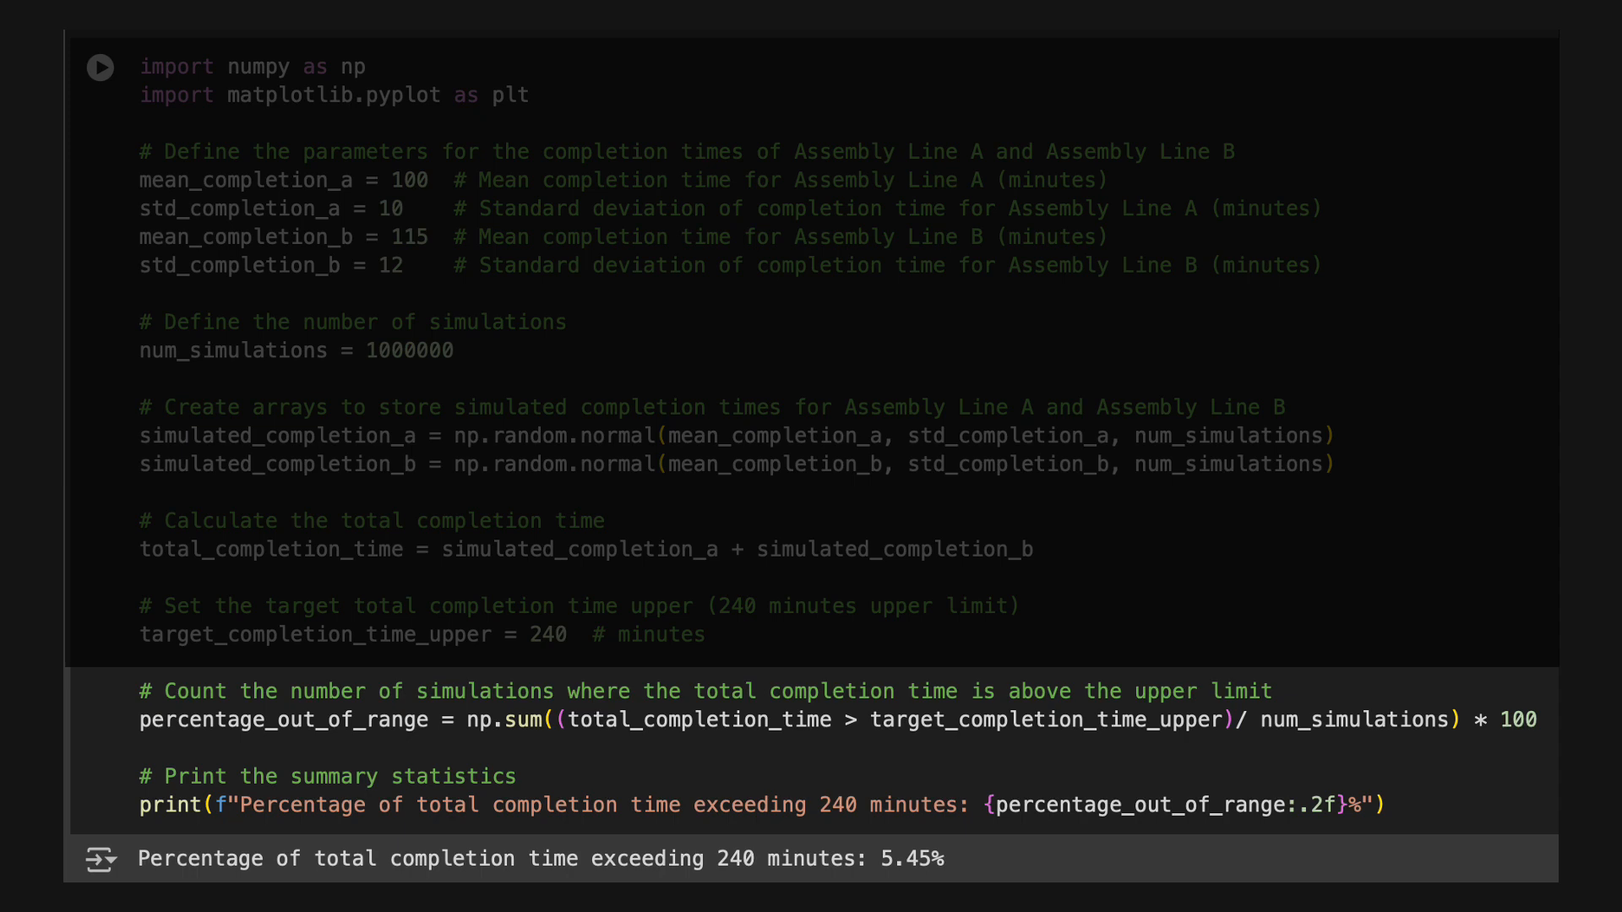
# Run the visualization cell to plot total completion times with the 240-minute limit and 5.45% exceedance
pyautogui.scroll(-3)
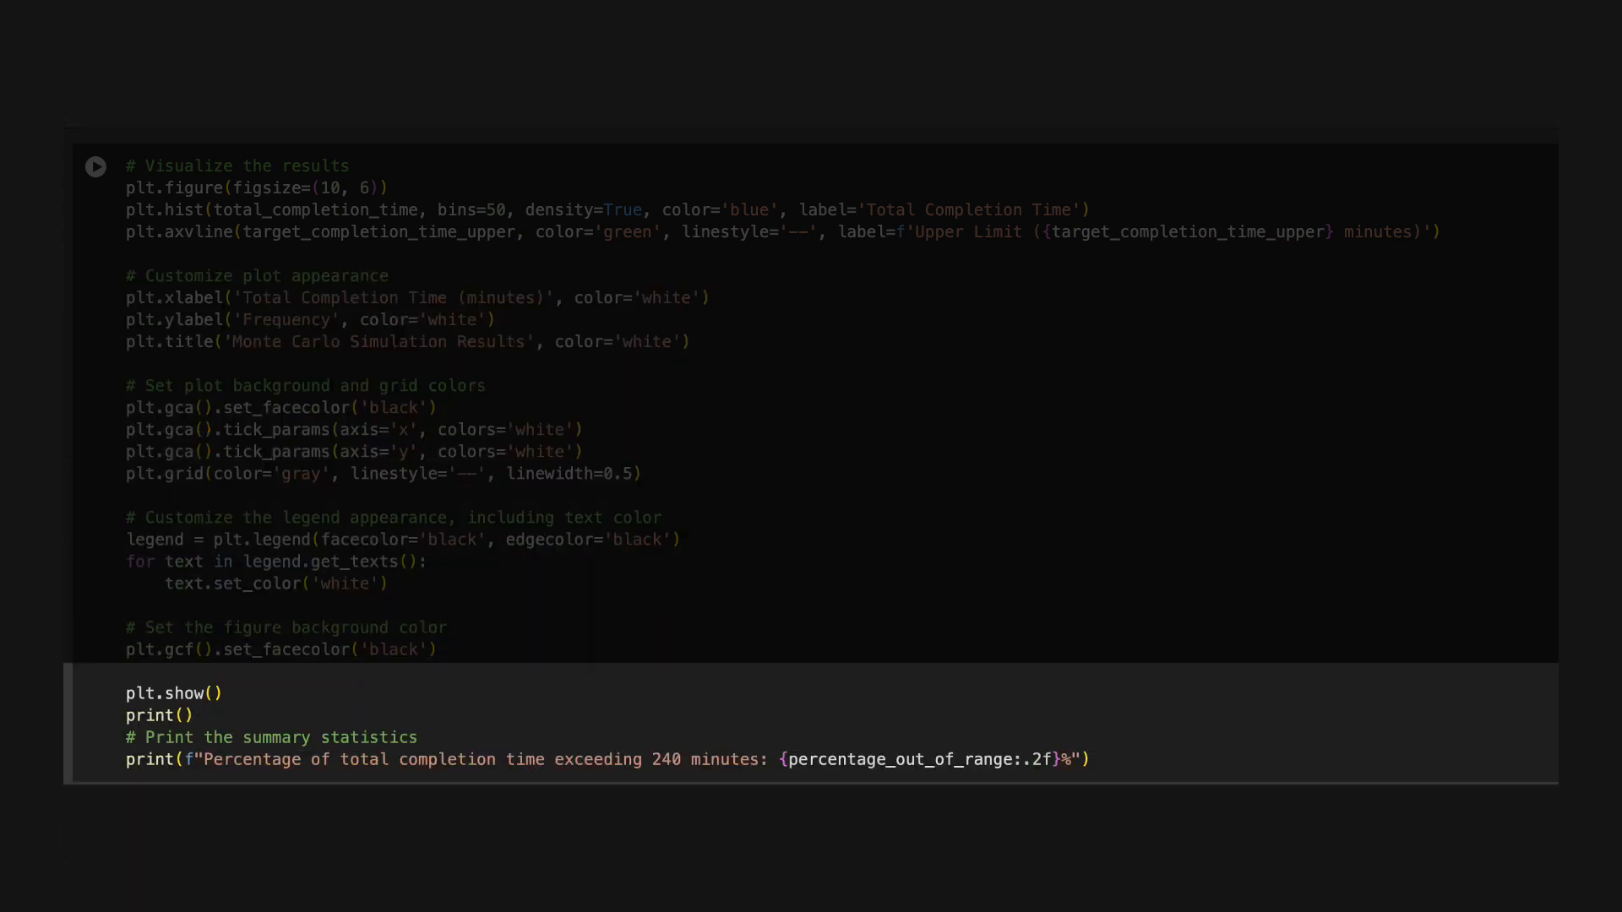
pyautogui.click(94, 165)
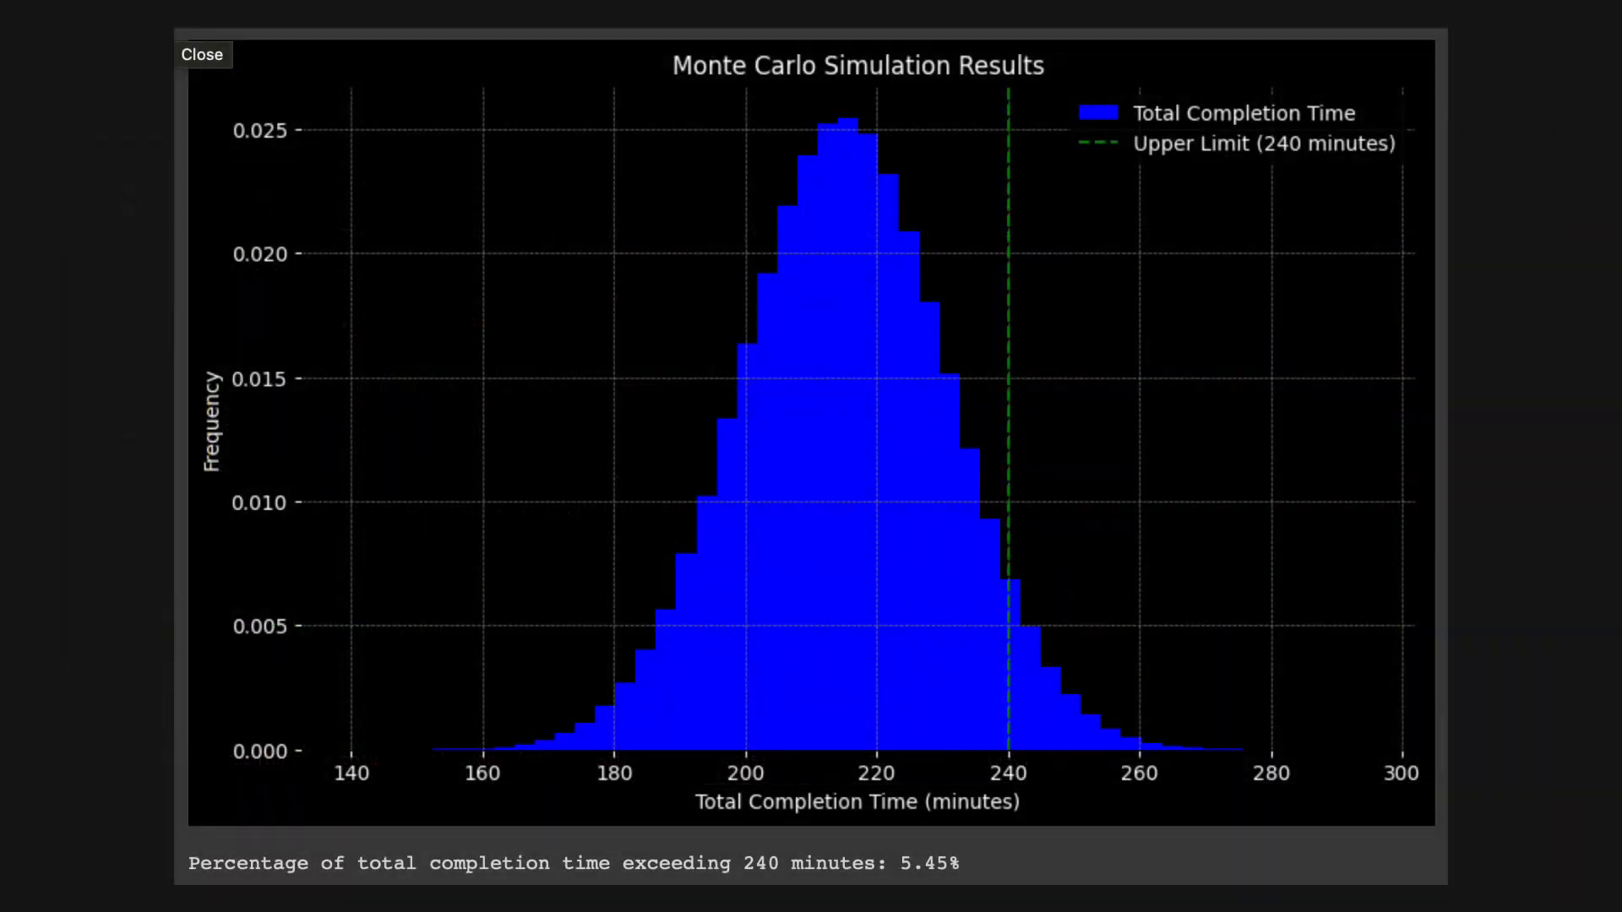